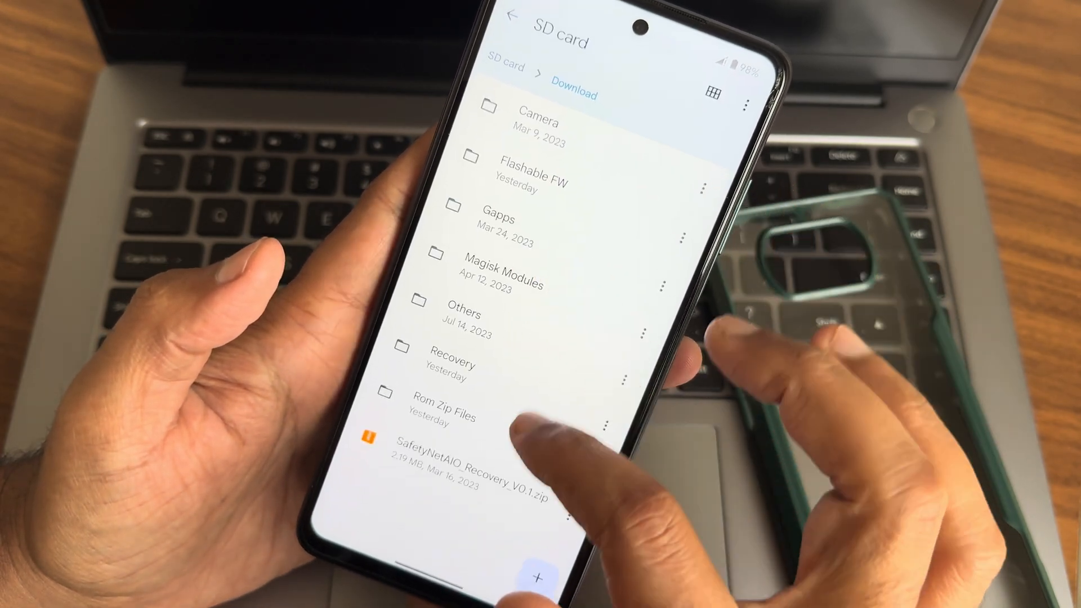
- Switch TWRP's file browser storage to the micro SD card
left_click(452, 365)
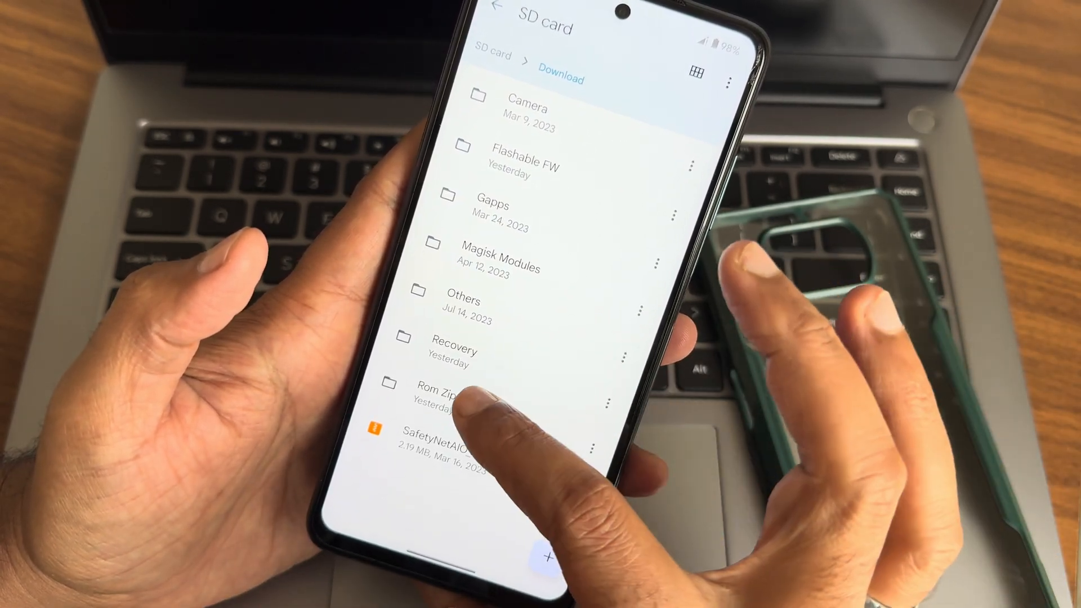
left_click(439, 389)
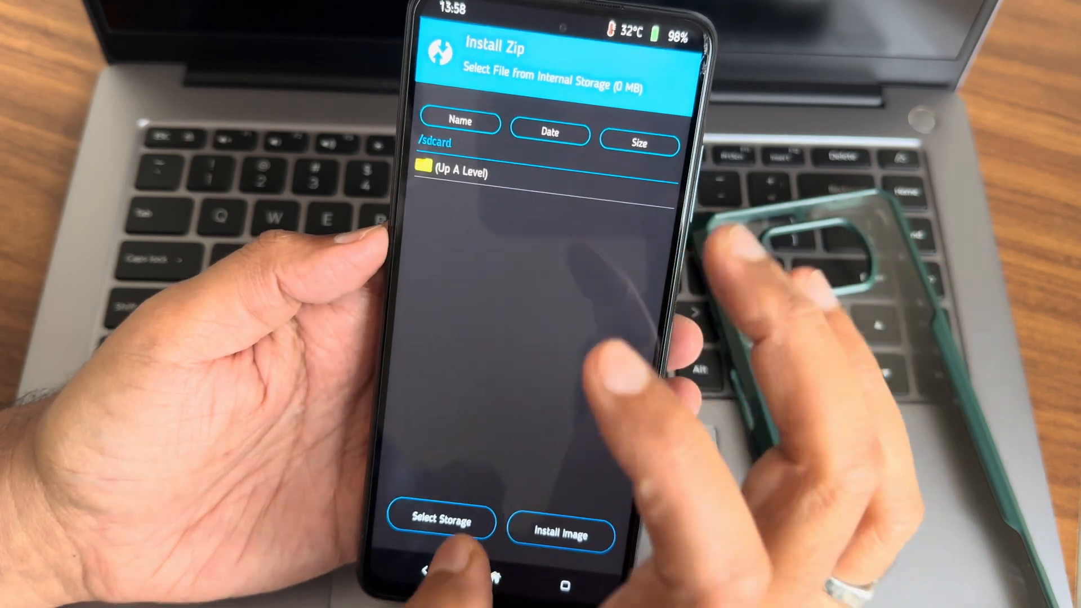
left_click(440, 522)
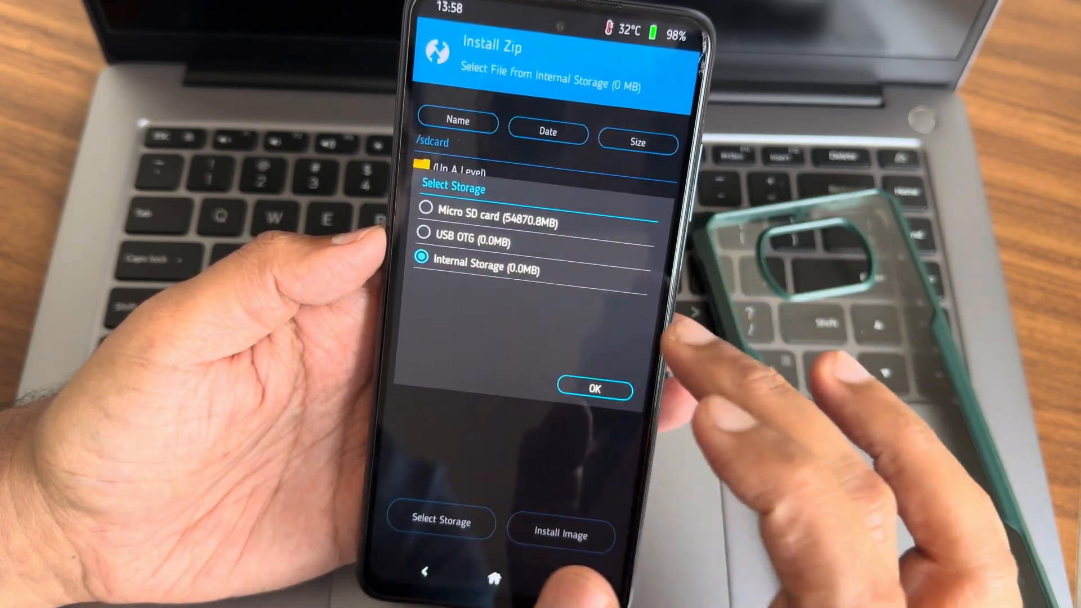
left_click(594, 389)
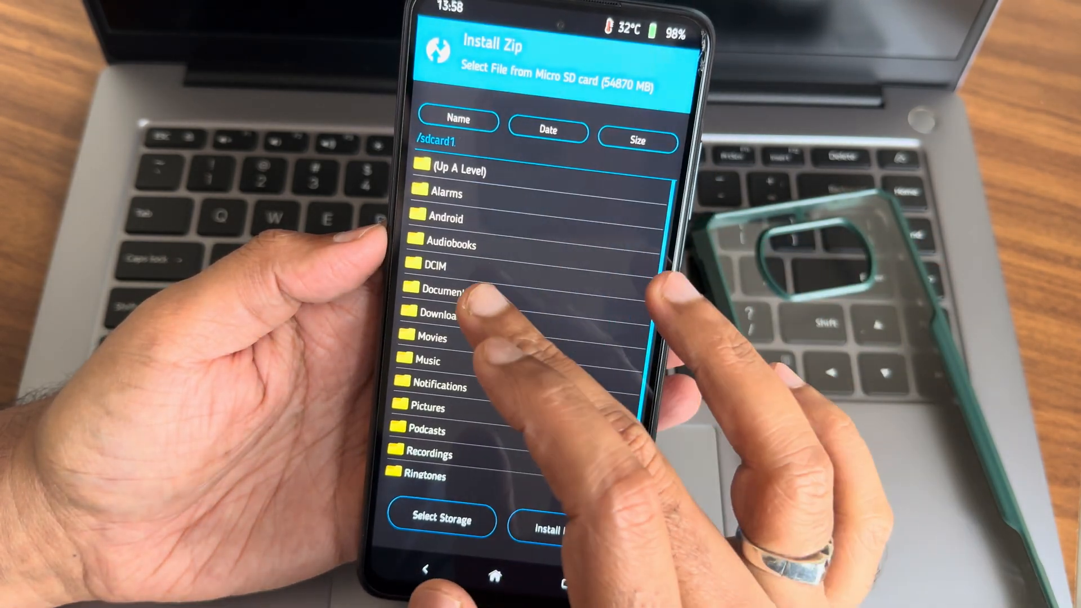
- Browse Download > Flashable FW for the zips, then return to TWRP's main menu
left_click(439, 312)
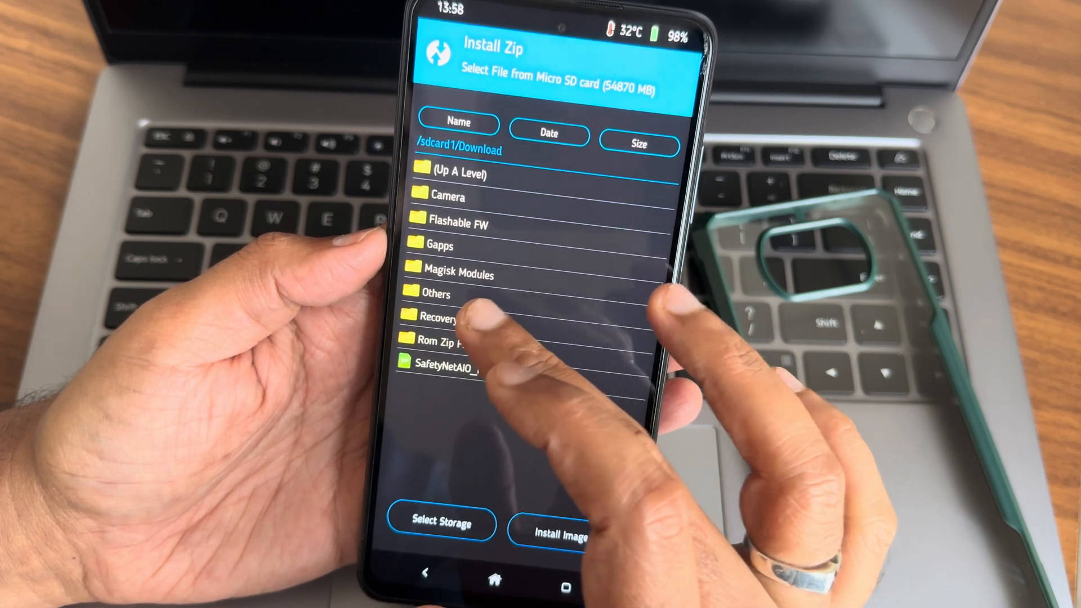
left_click(454, 222)
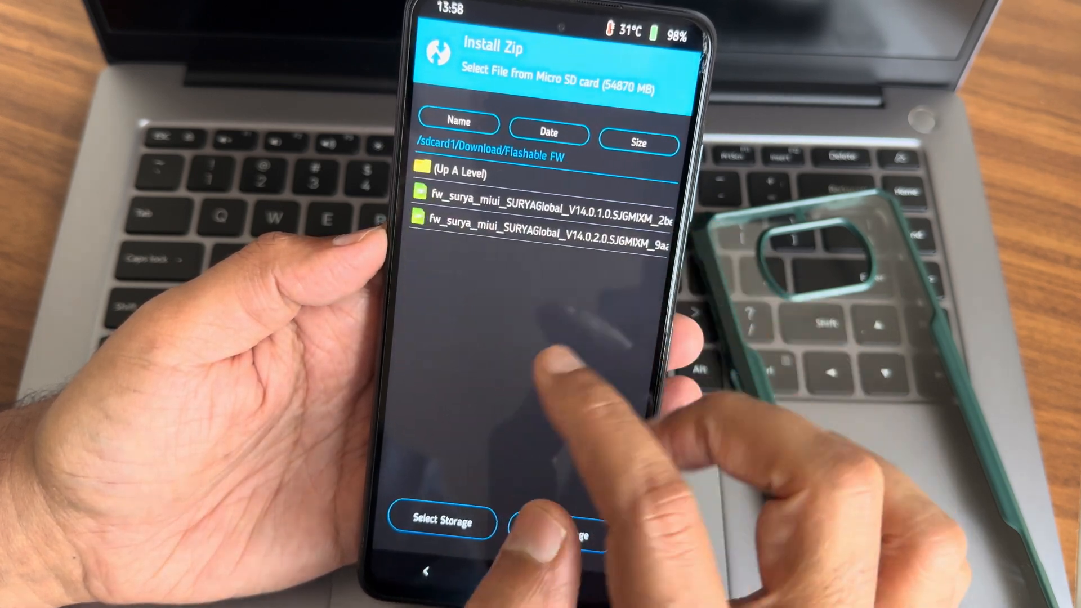
left_click(537, 230)
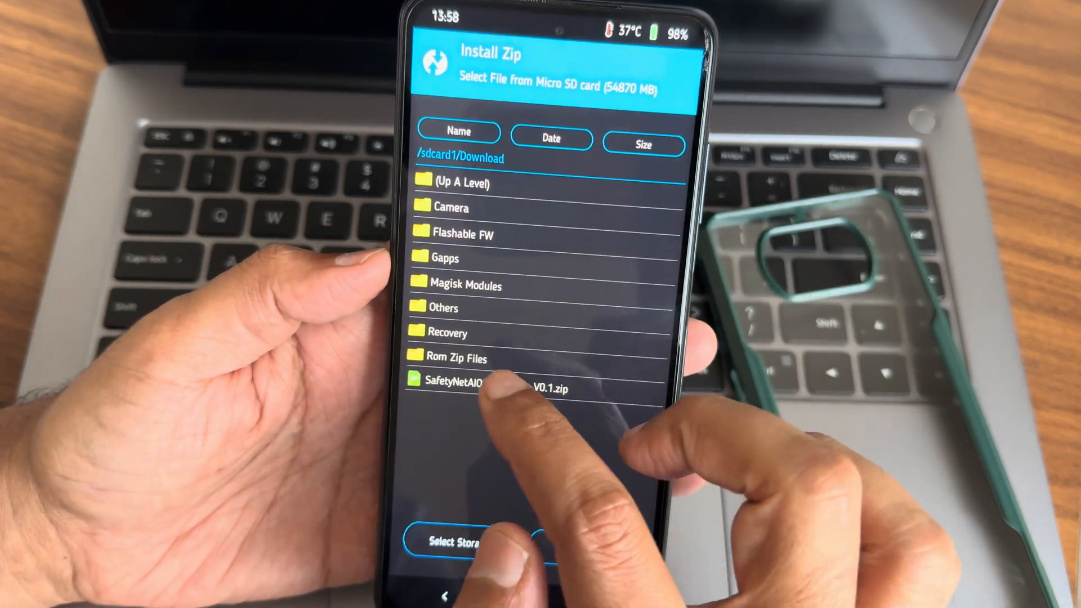
left_click(459, 359)
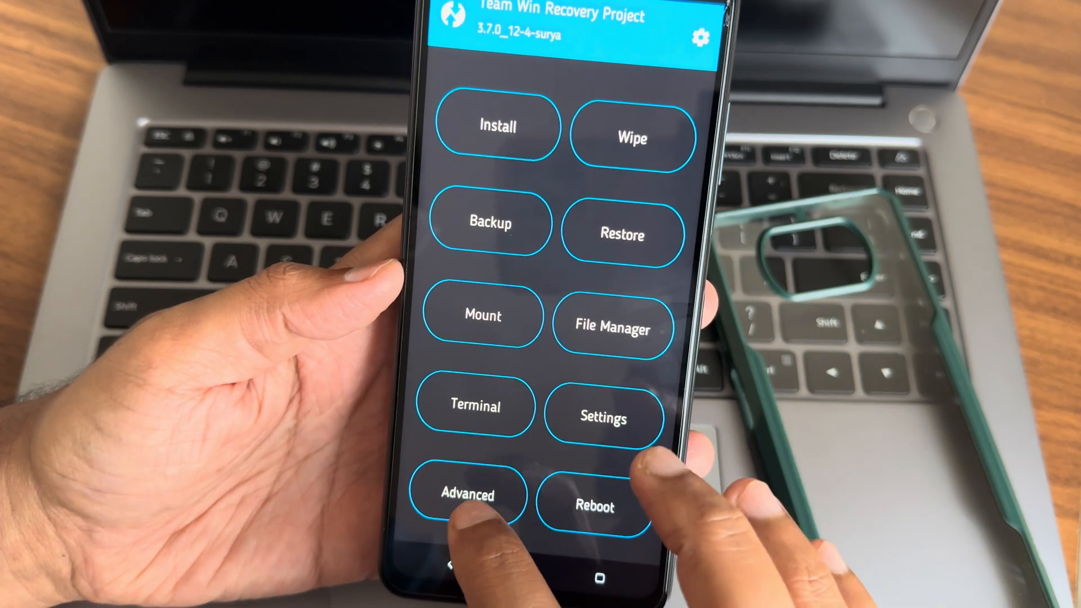
- After the flash reports 'FBE is disabled on this rom', reboot into the new system
left_click(466, 494)
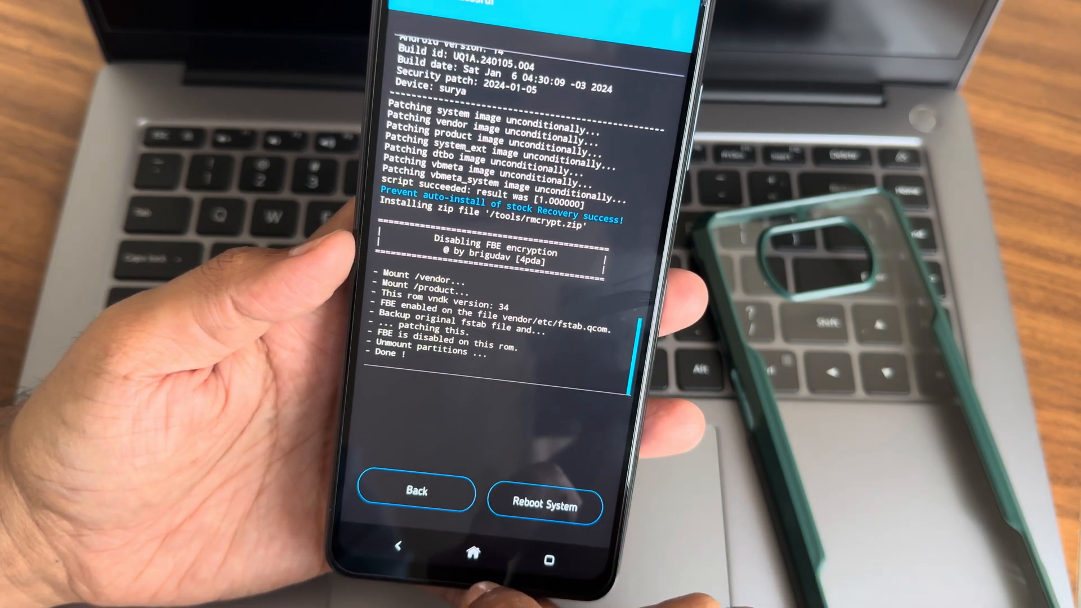
left_click(545, 506)
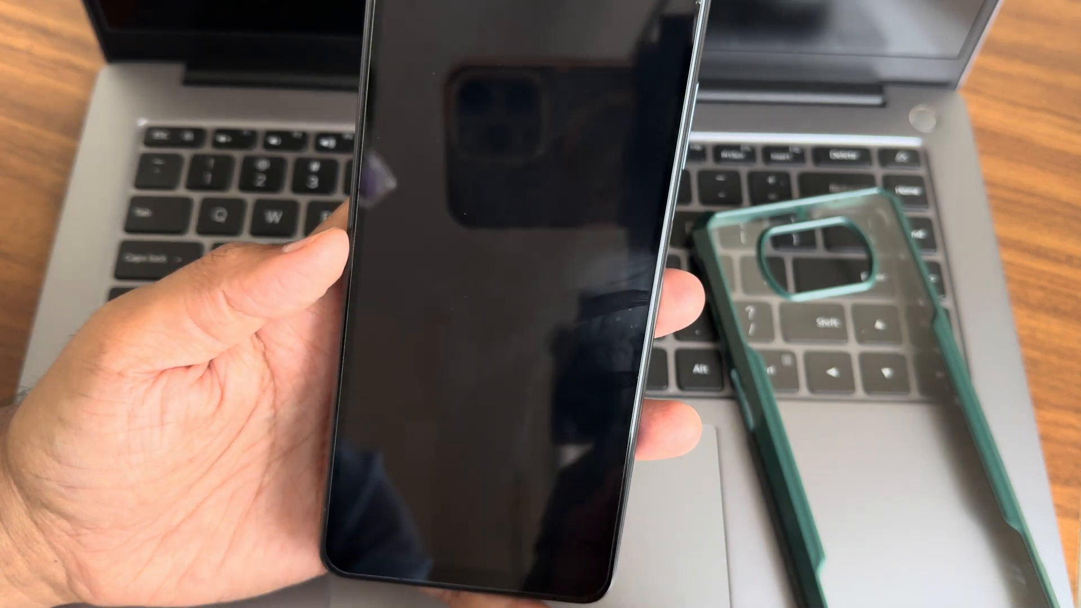